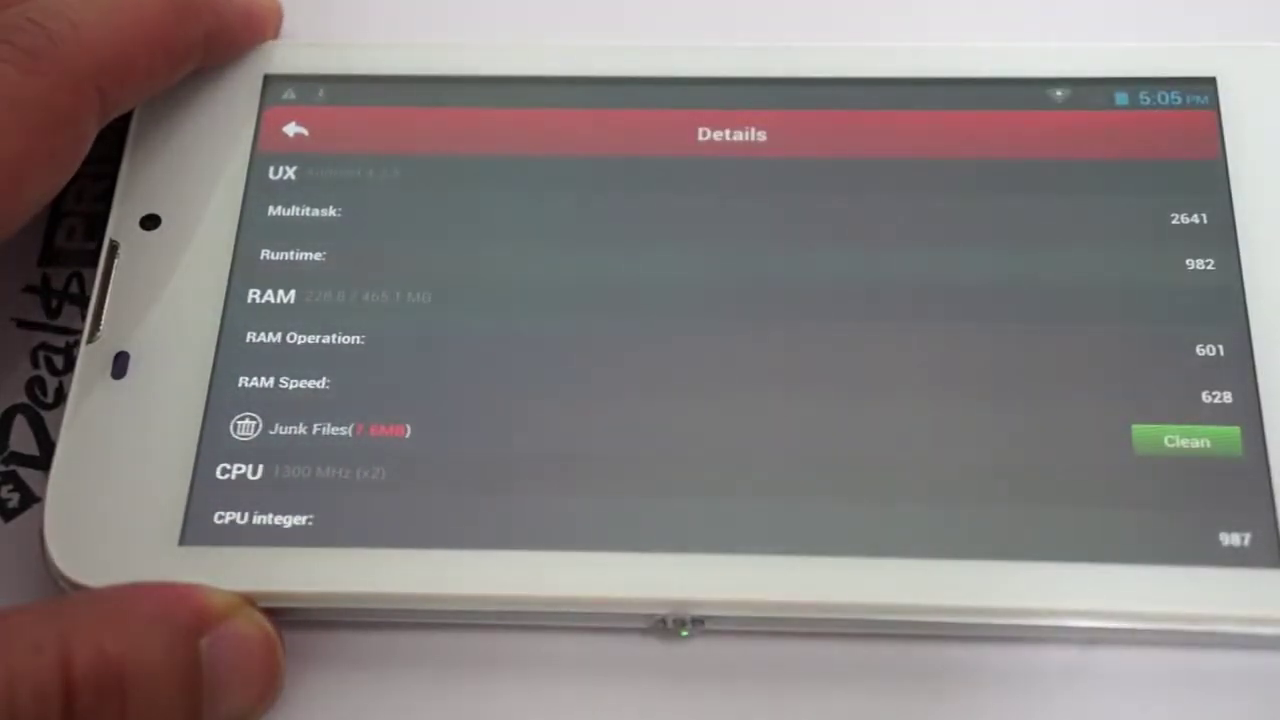
pyautogui.scroll(-3)
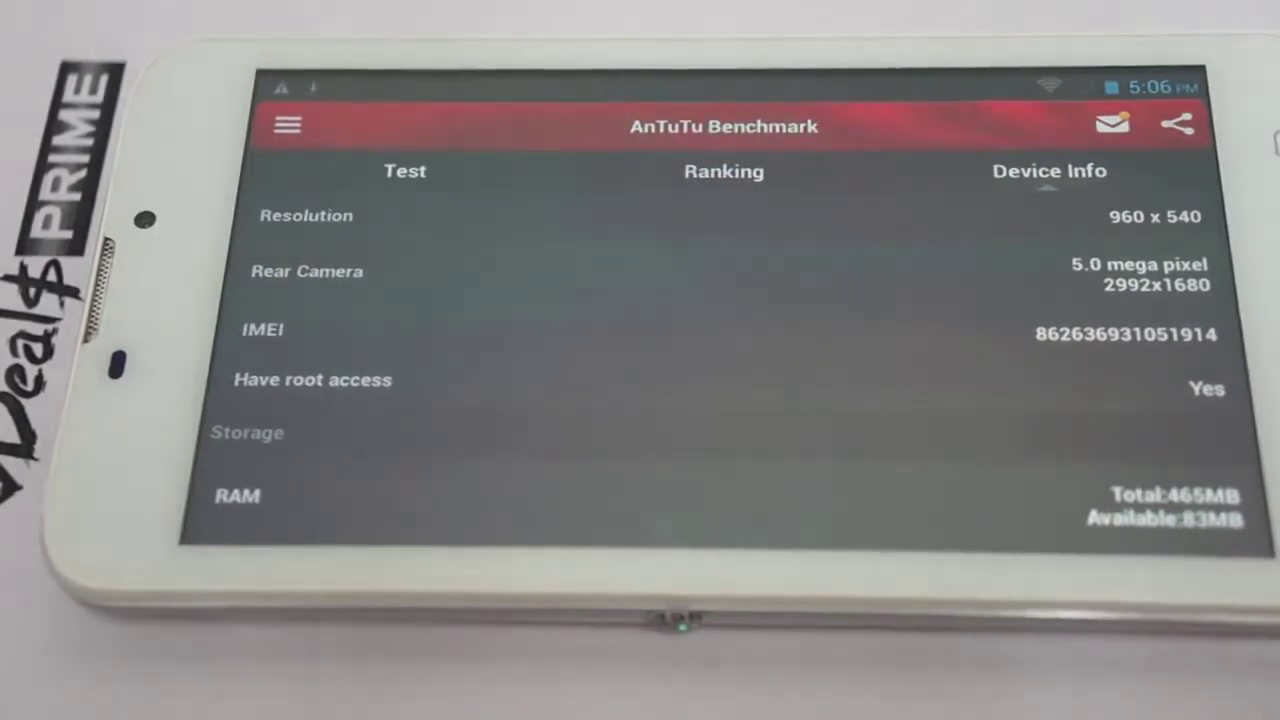
pyautogui.scroll(-3)
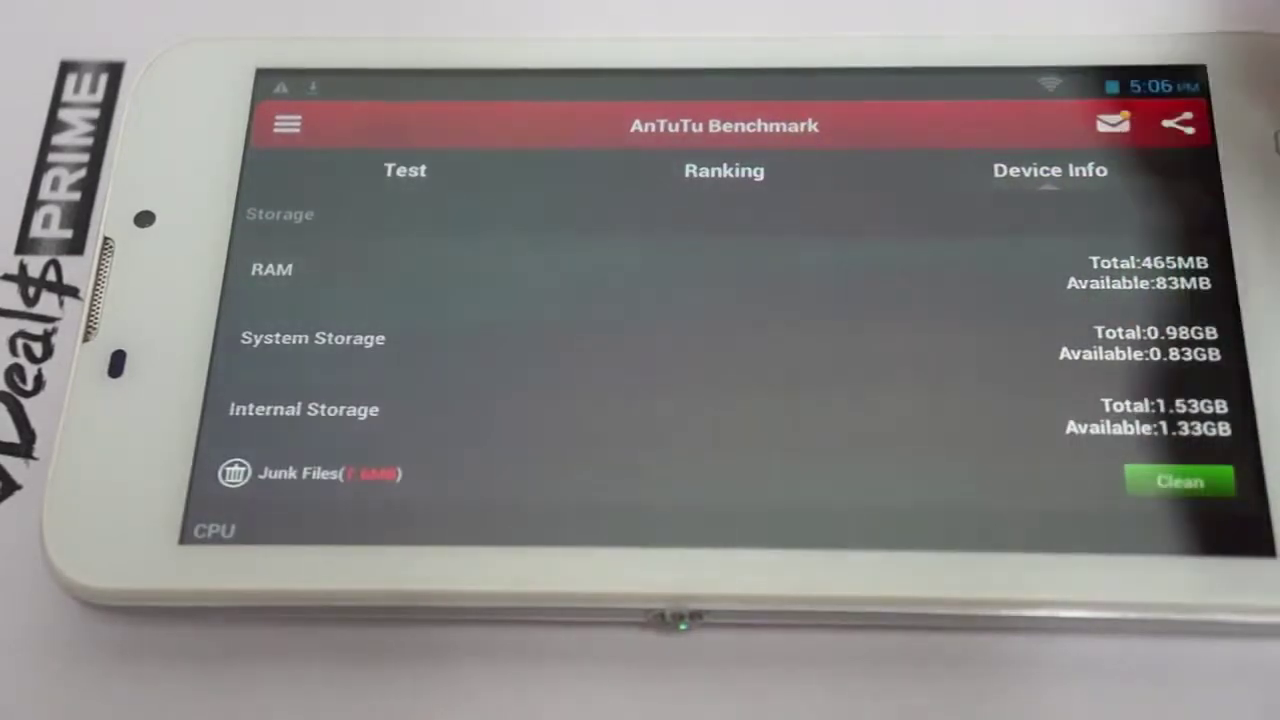
pyautogui.scroll(-3)
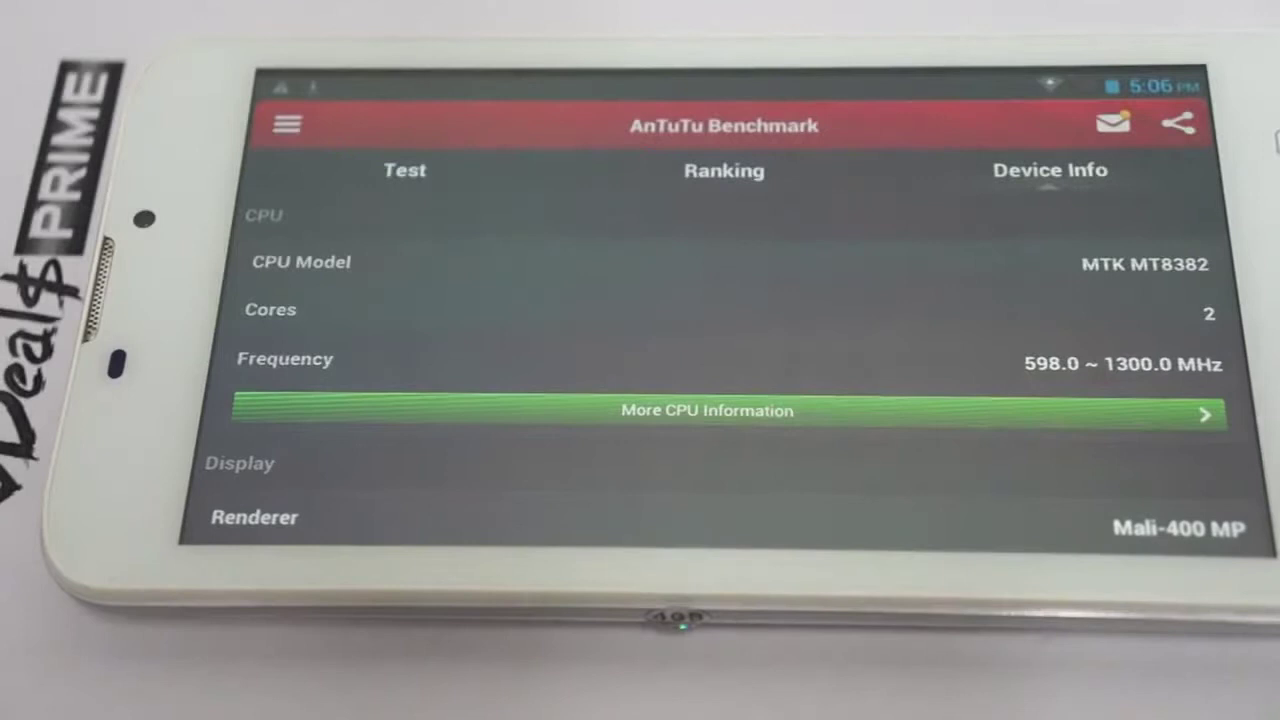
pyautogui.scroll(-3)
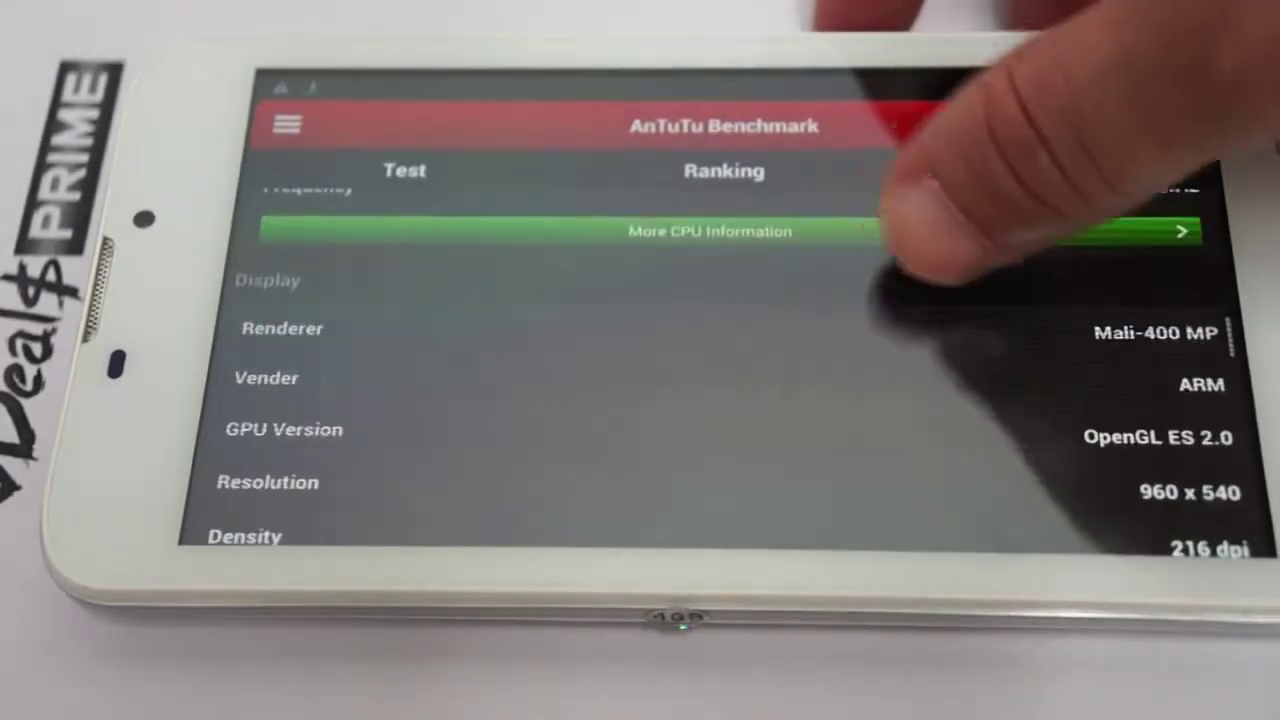